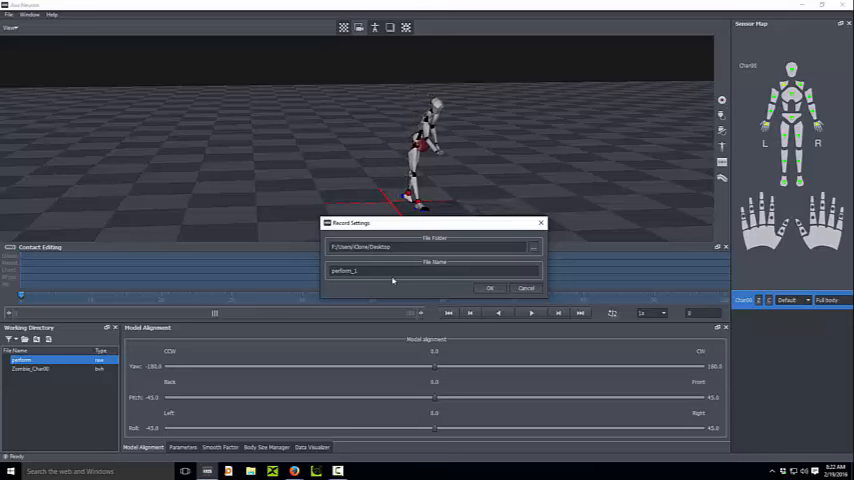
# Name the new recording TEST in Record Settings and confirm to start recording
pyautogui.tripleClick(360, 272)
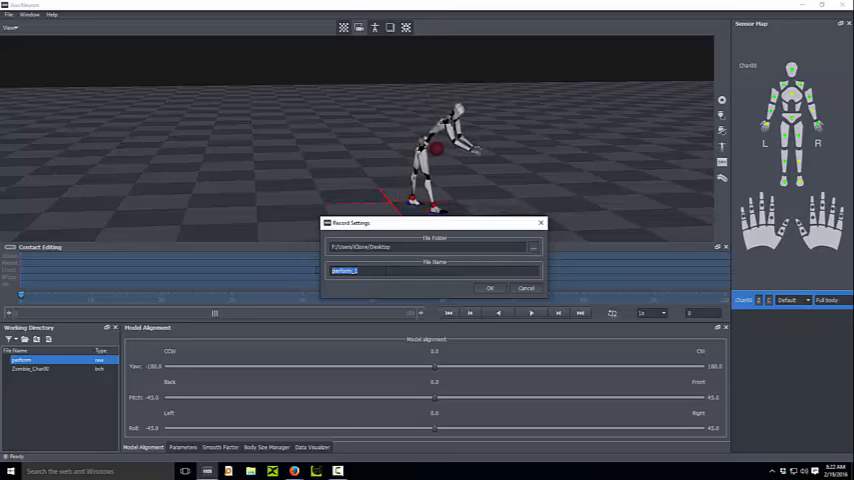
pyautogui.write('TEST')
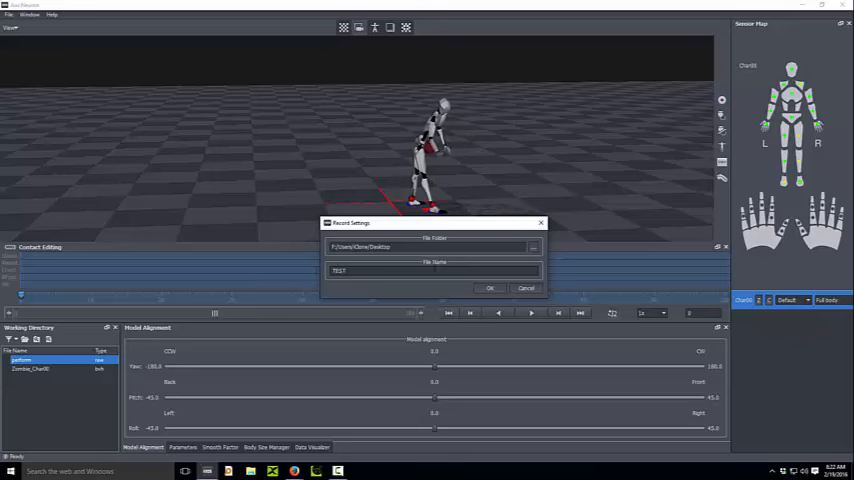
pyautogui.click(488, 288)
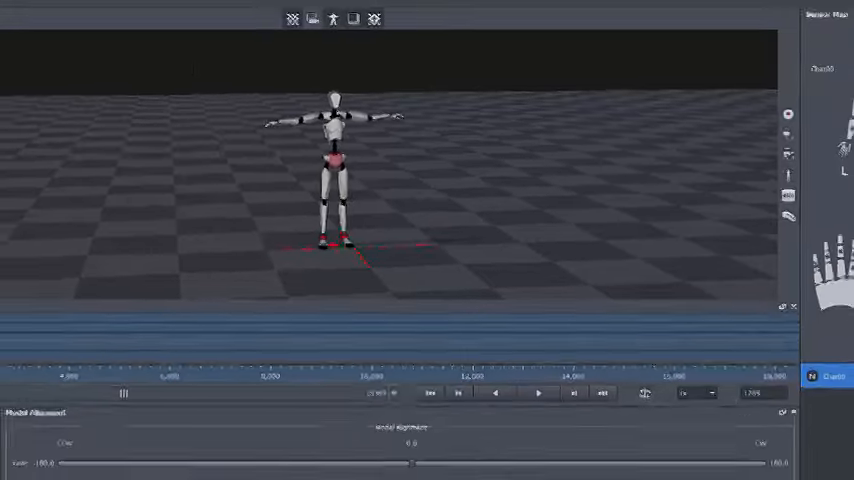
# Export frames 1250 to 1259 as a Biovision BVH file named TPOSE-IBIS
pyautogui.click(10, 16)
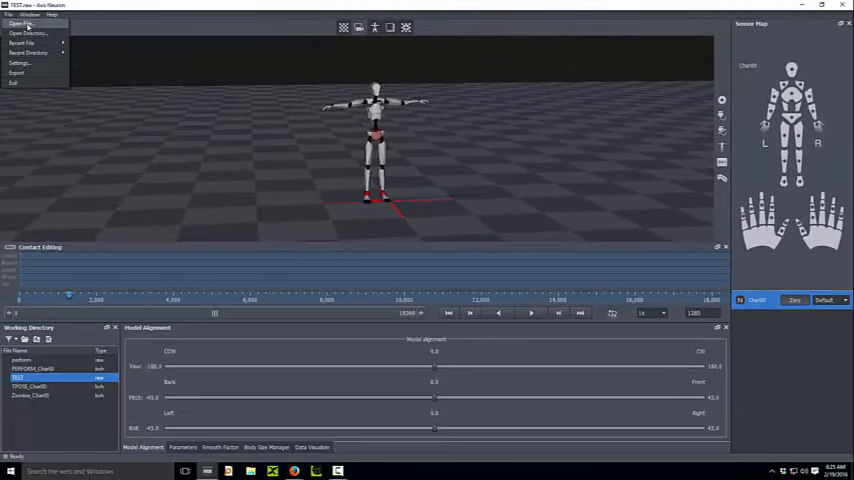
pyautogui.click(16, 64)
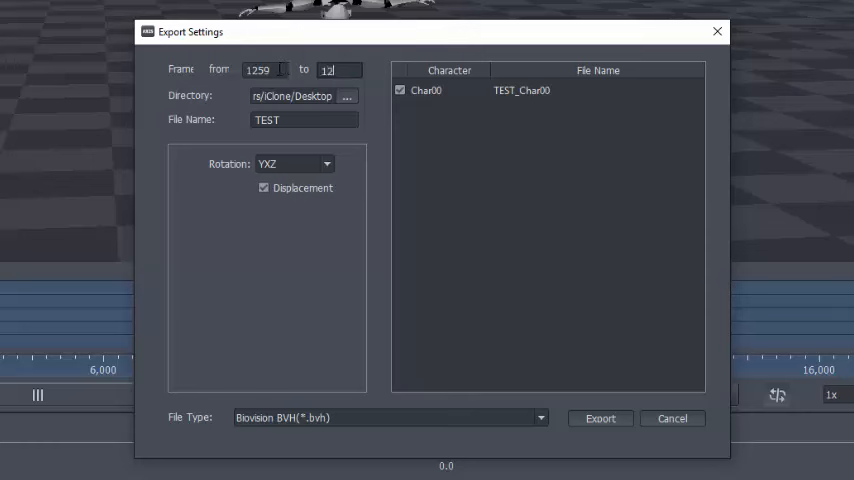
pyautogui.write('1259')
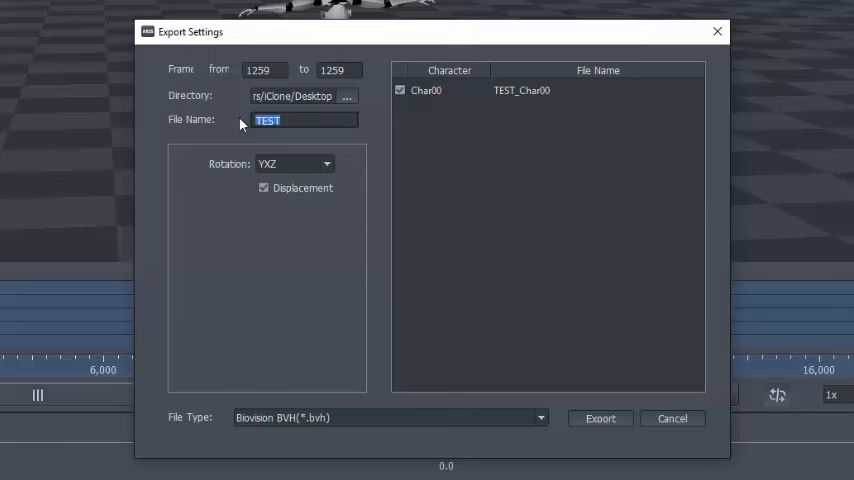
pyautogui.write('TPOSE-')
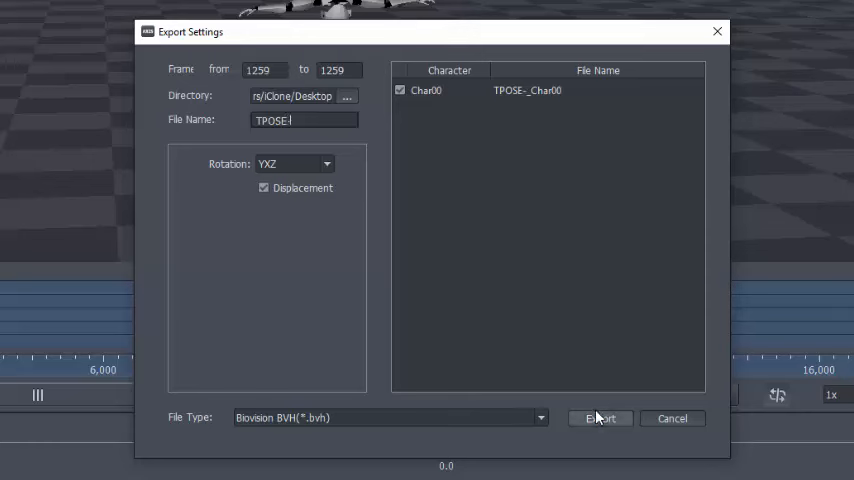
pyautogui.write('IBIS')
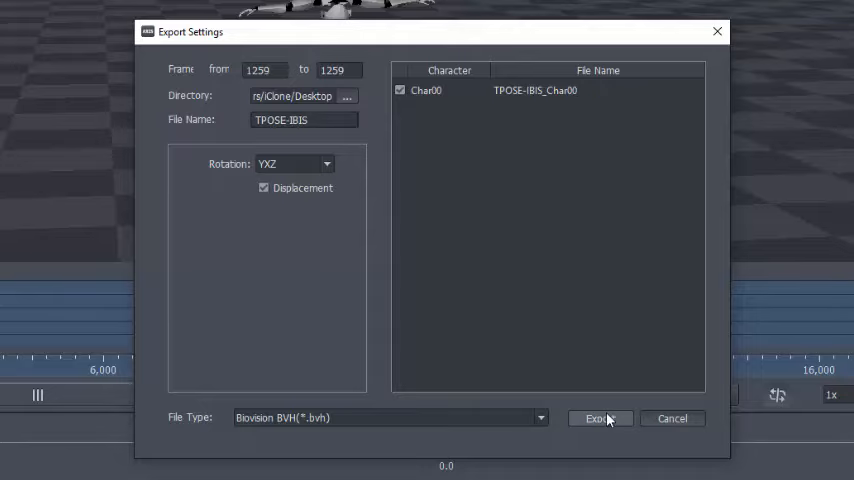
pyautogui.click(596, 418)
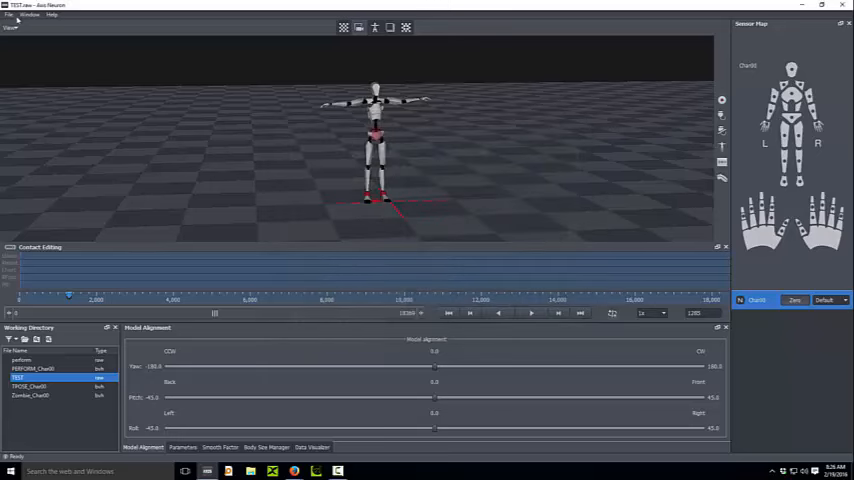
# Export frames 1280 to 18000 as a Biovision BVH file named IBIS-TEST
pyautogui.click(8, 16)
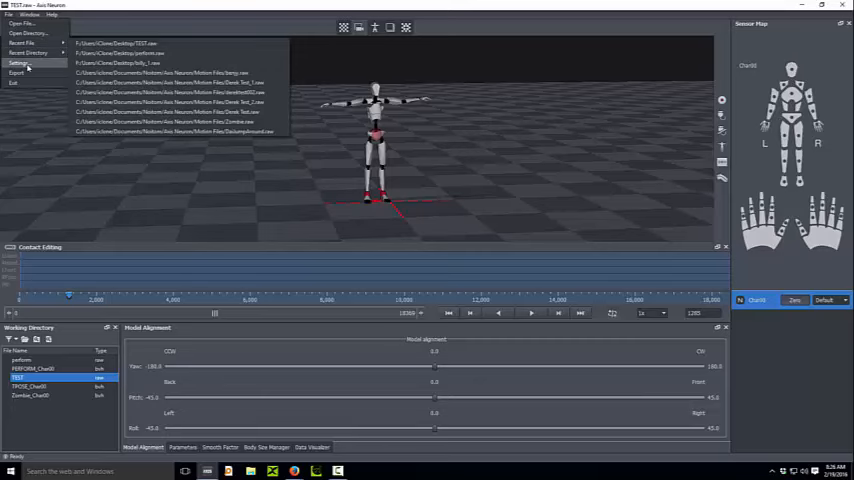
pyautogui.click(16, 72)
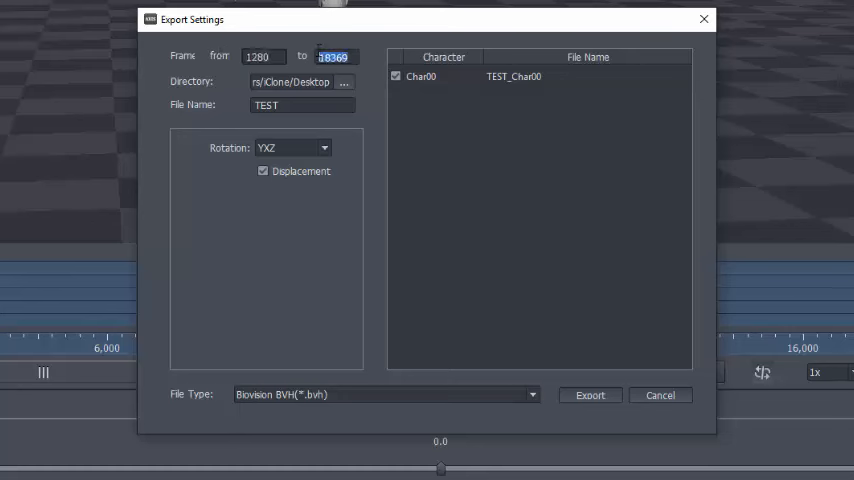
pyautogui.write('18000')
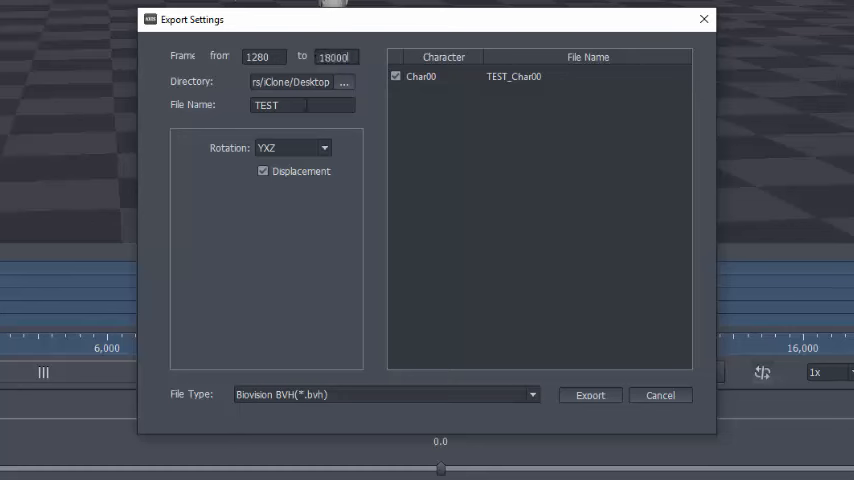
pyautogui.write('IBIS-')
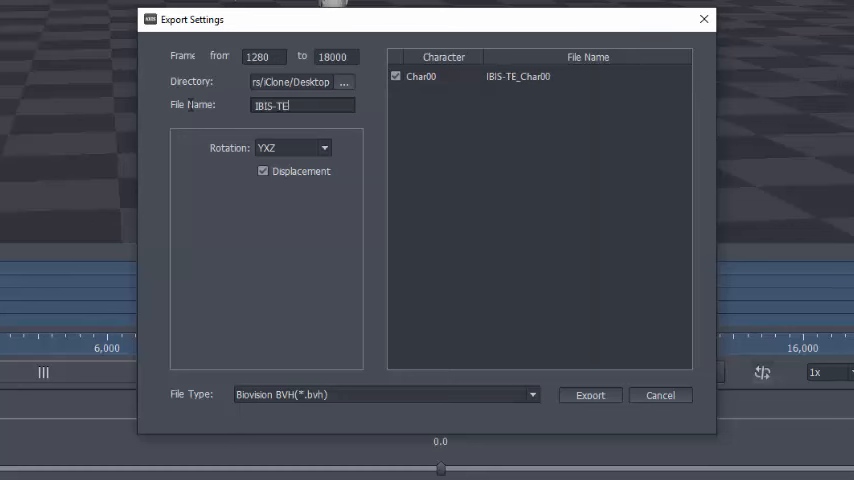
pyautogui.write('ST')
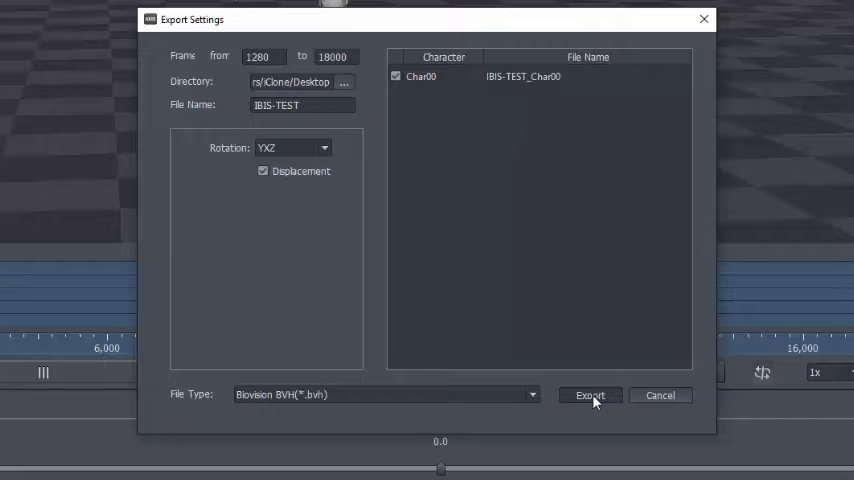
pyautogui.click(588, 394)
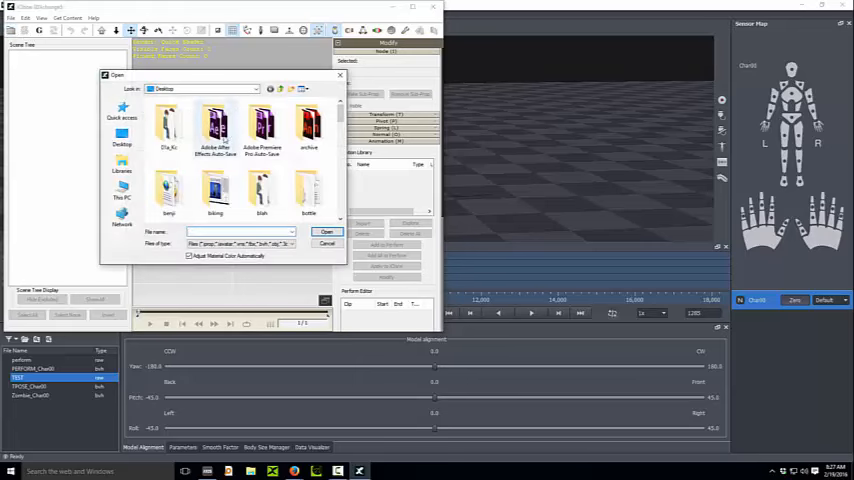
# Open the exported TPOSE-IBIS BVH file from its folder into 3DXchange
pyautogui.click(308, 190)
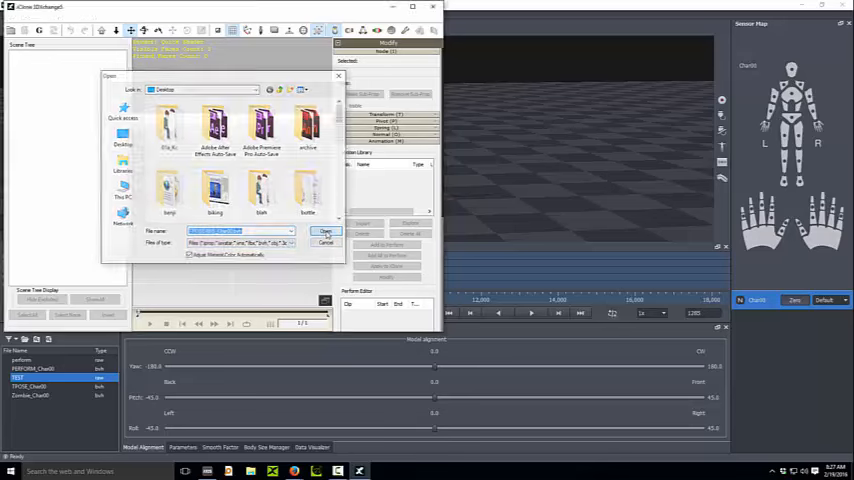
pyautogui.click(324, 232)
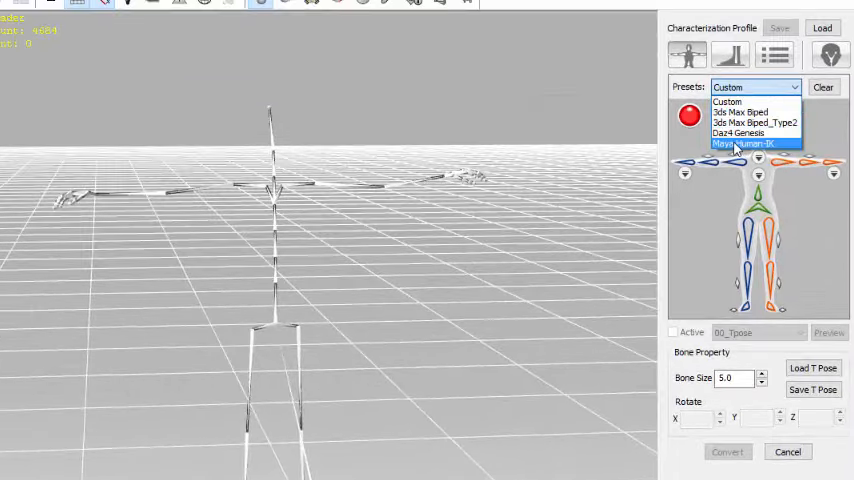
# Apply the Perception Neuron characterization preset and acknowledge the motion library update
pyautogui.click(744, 144)
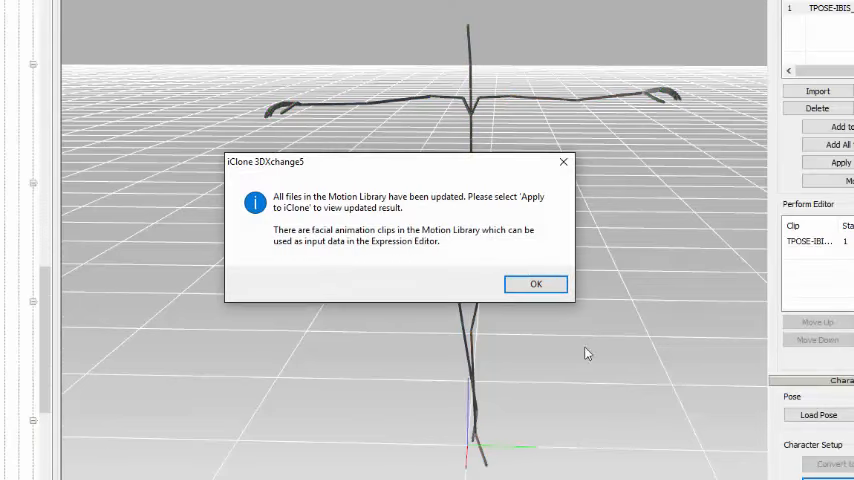
pyautogui.click(536, 284)
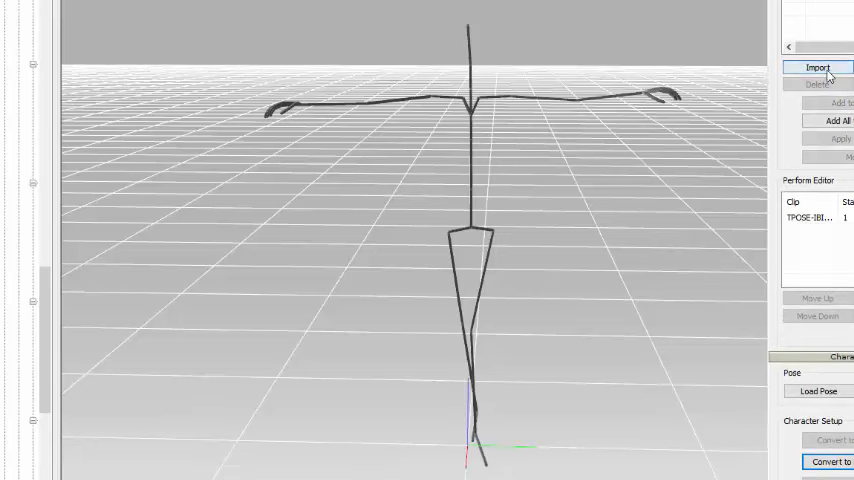
# Import the IBIS-TEST BVH animation onto the current character profile
pyautogui.click(820, 68)
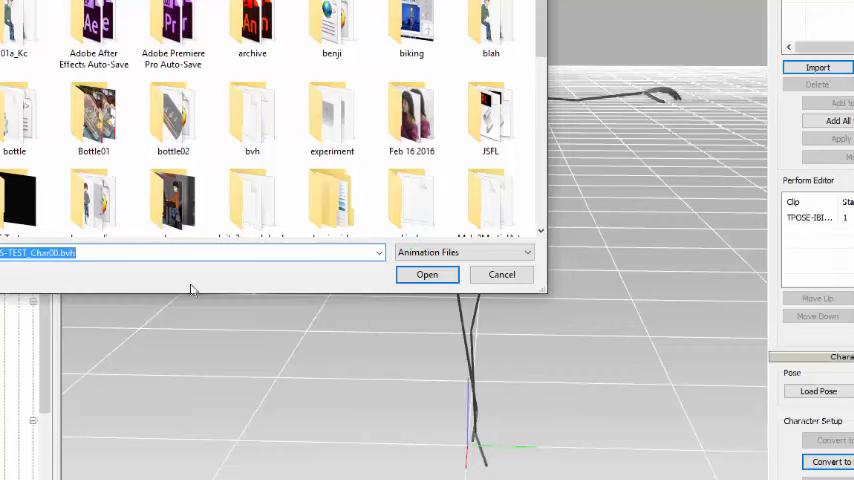
pyautogui.click(428, 276)
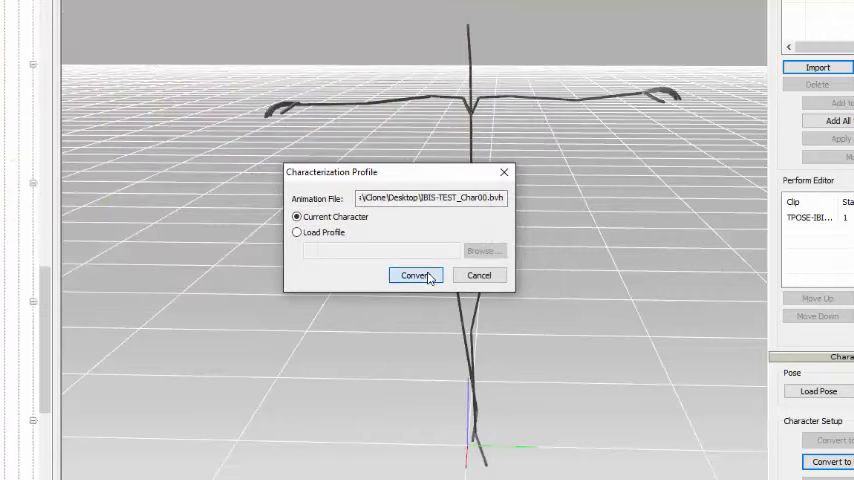
pyautogui.click(416, 276)
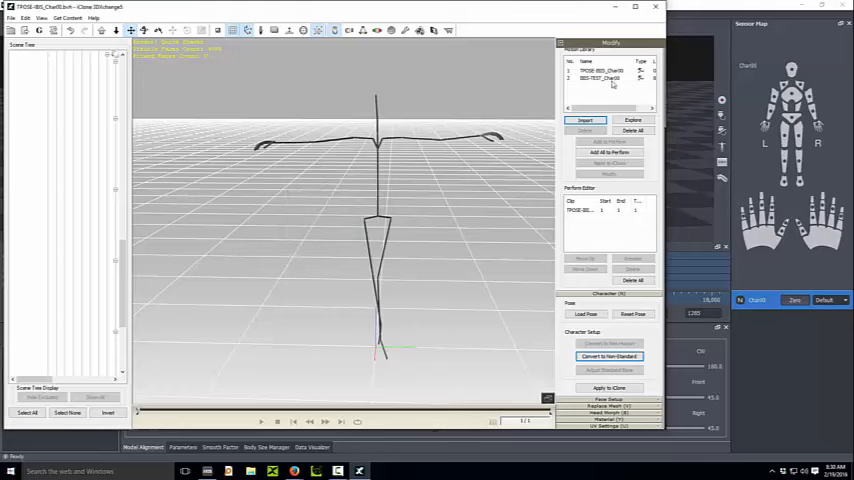
# Play the imported motion, add it to the perform list and select the new clip
pyautogui.click(600, 78)
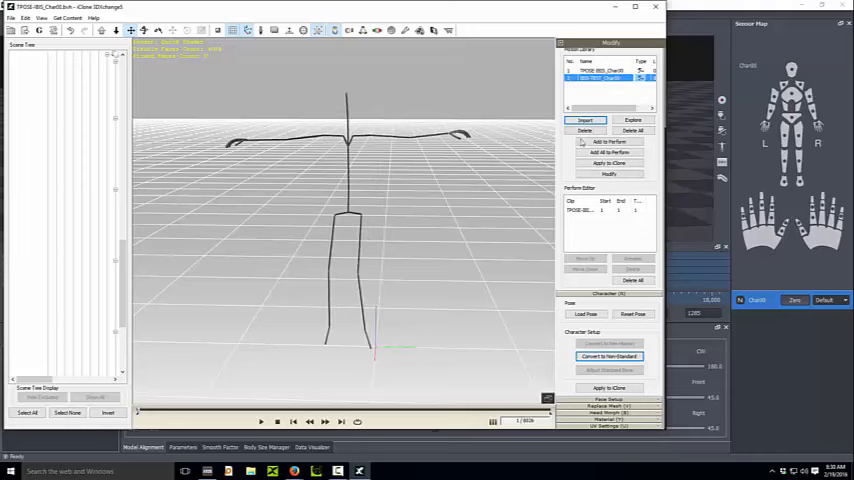
pyautogui.click(260, 420)
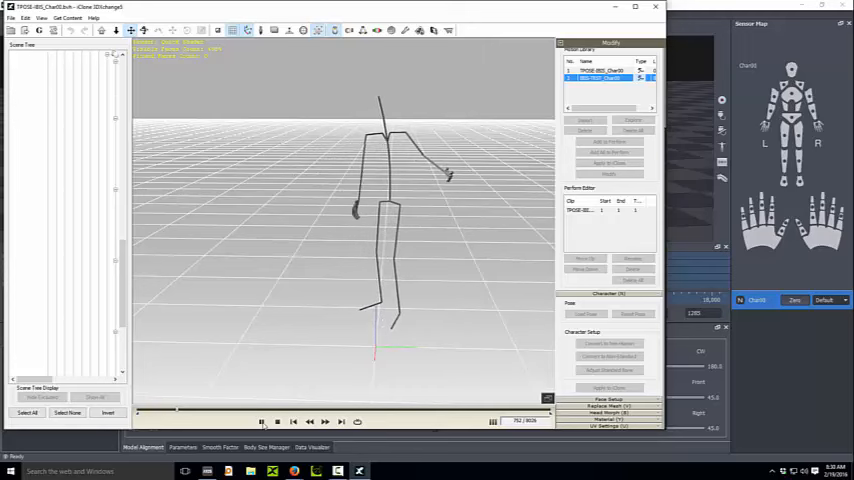
pyautogui.click(276, 420)
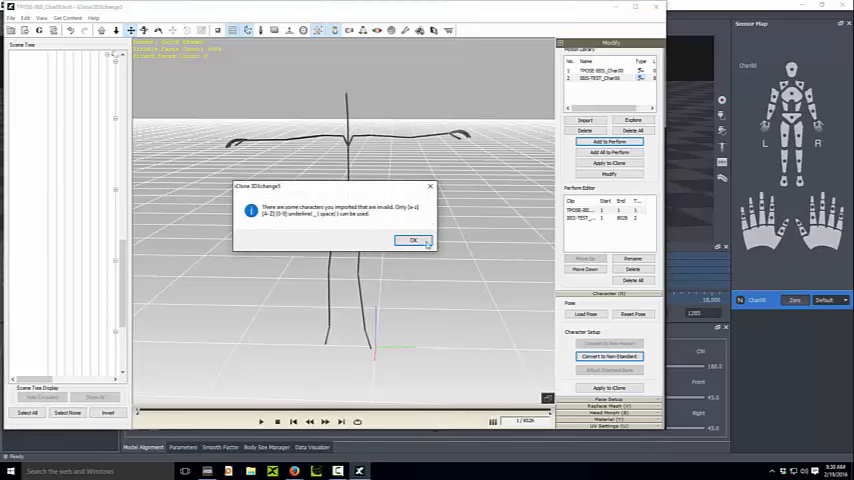
pyautogui.click(412, 240)
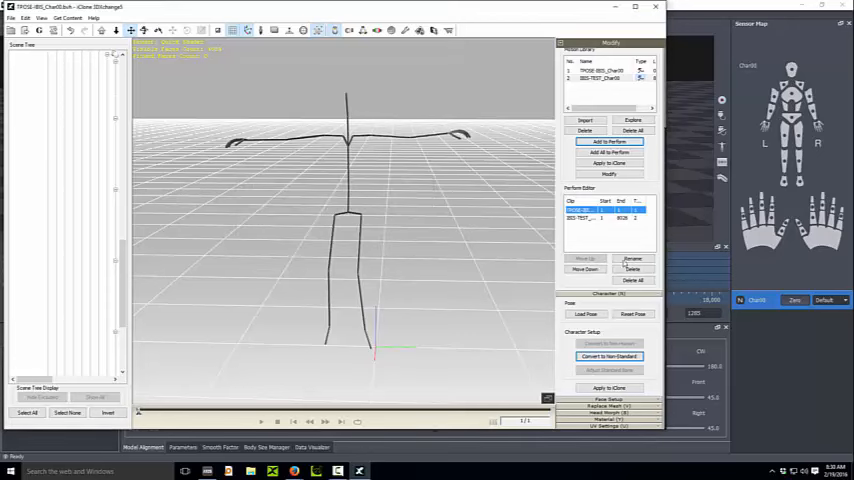
pyautogui.click(600, 210)
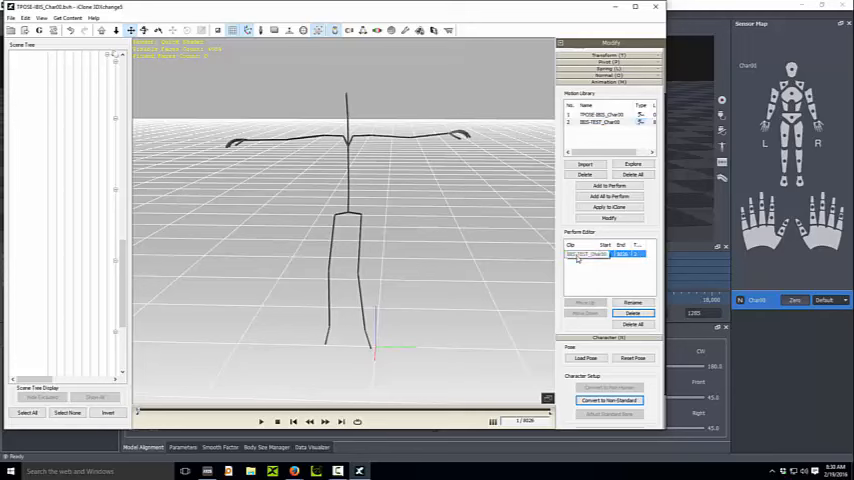
# Finish the clip name, set the animation export options and start the iClone export
pyautogui.click(600, 122)
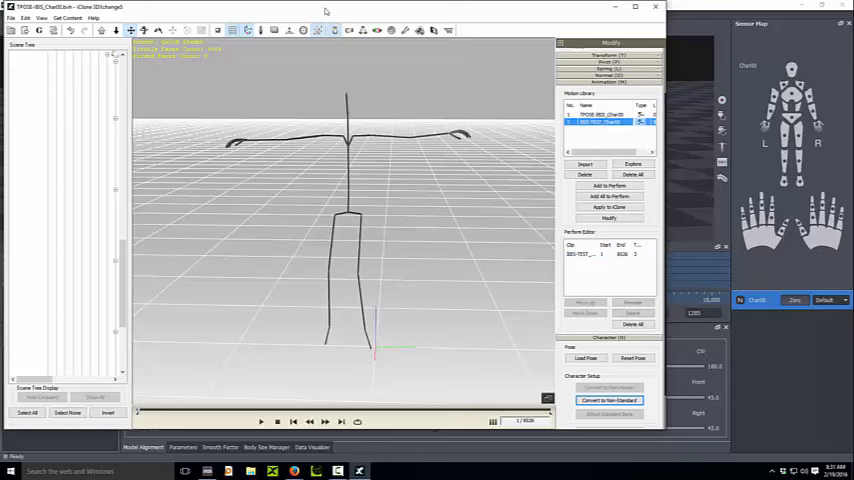
pyautogui.click(610, 400)
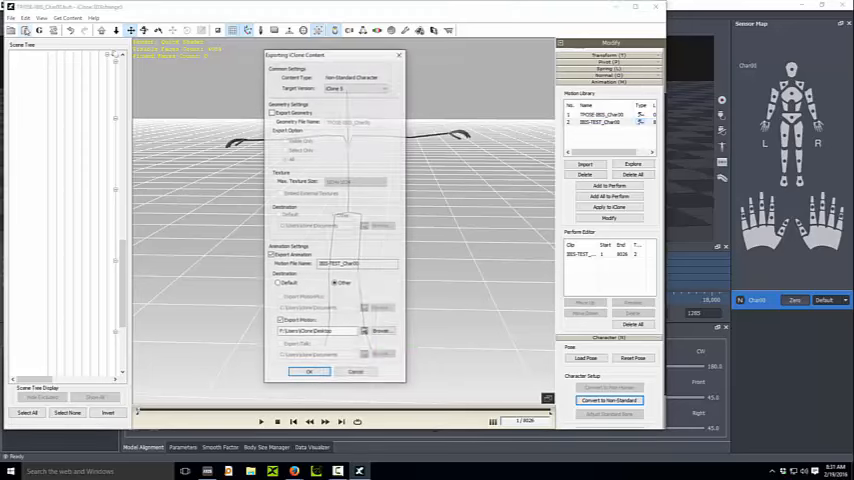
pyautogui.click(384, 88)
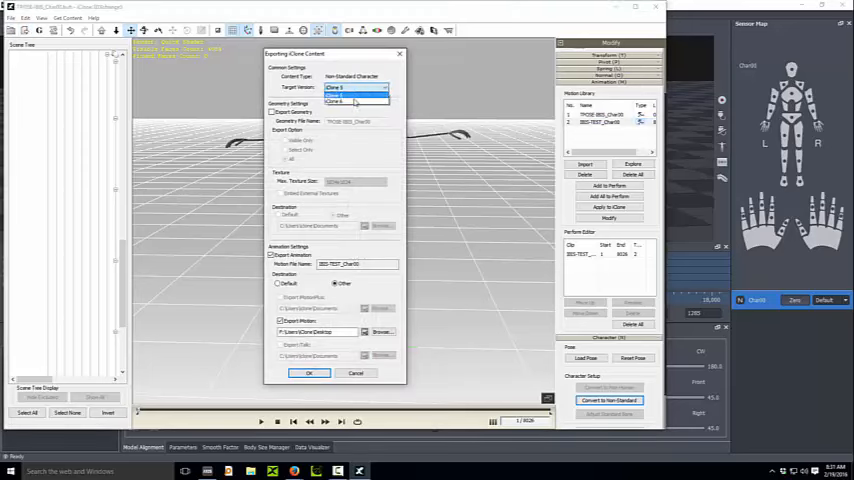
pyautogui.click(356, 88)
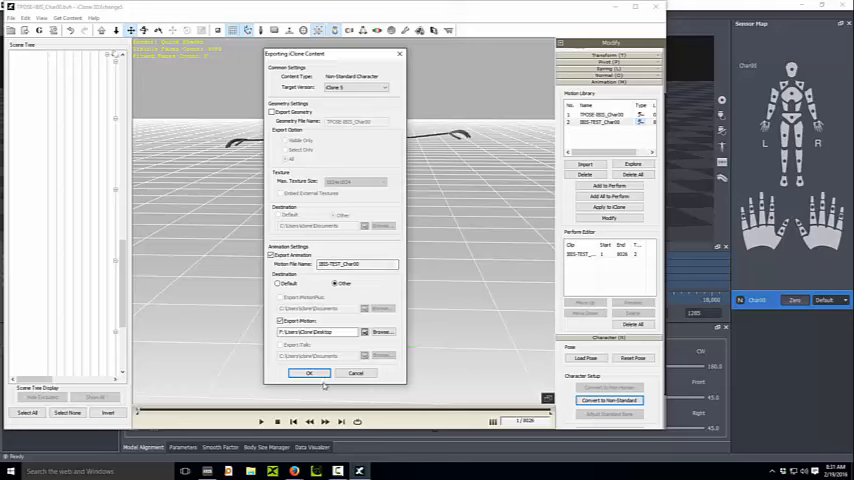
pyautogui.click(292, 372)
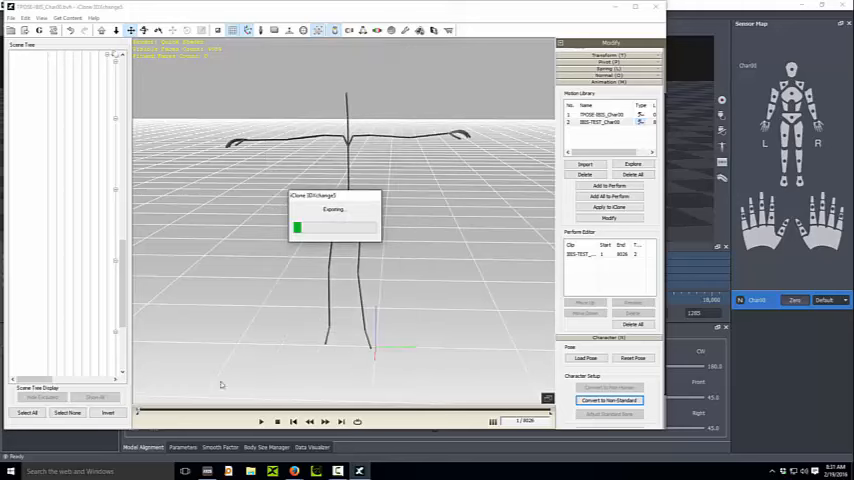
# Switch to CrazyTalk Animator 2 and add another custom character to the stage
pyautogui.click(12, 472)
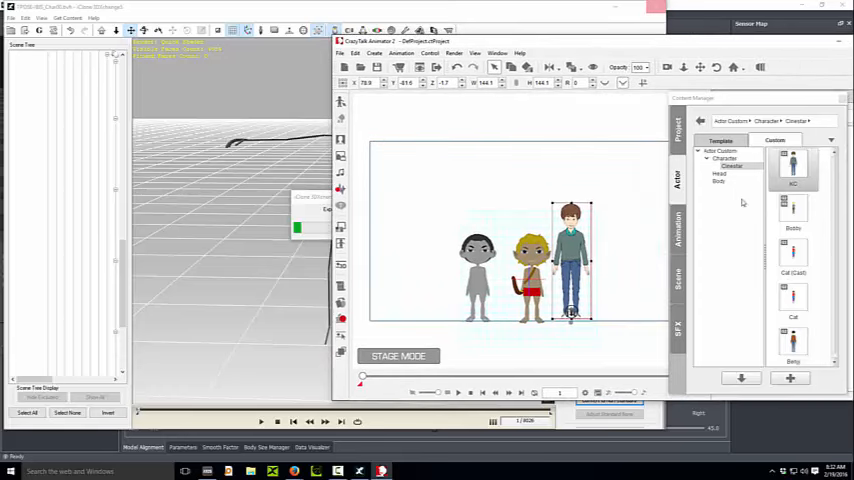
pyautogui.doubleClick(792, 210)
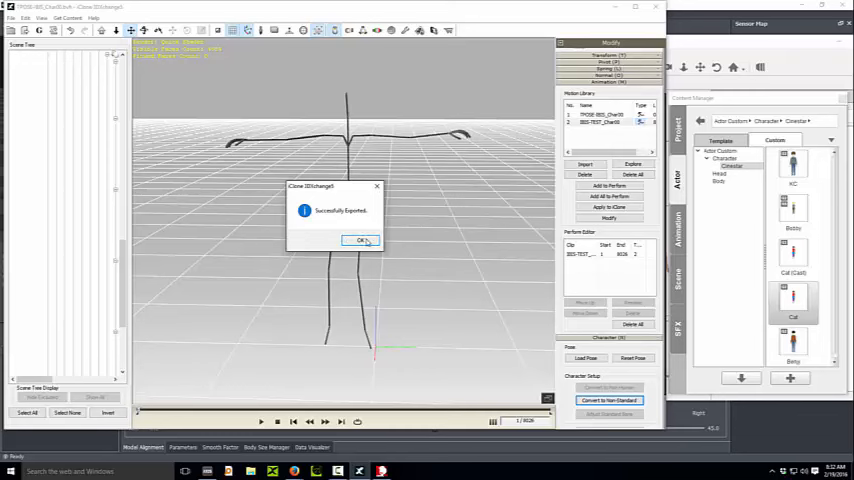
# Dismiss the Successfully Exported message in 3DXchange
pyautogui.click(360, 240)
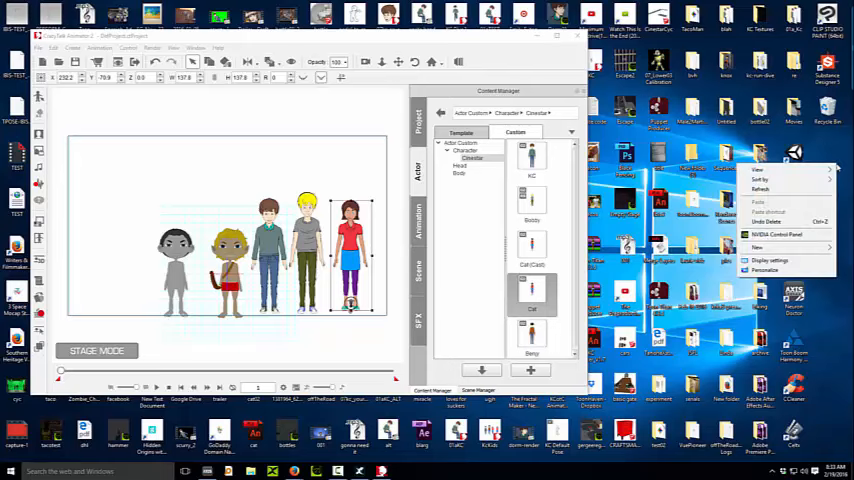
pyautogui.moveTo(760, 190)
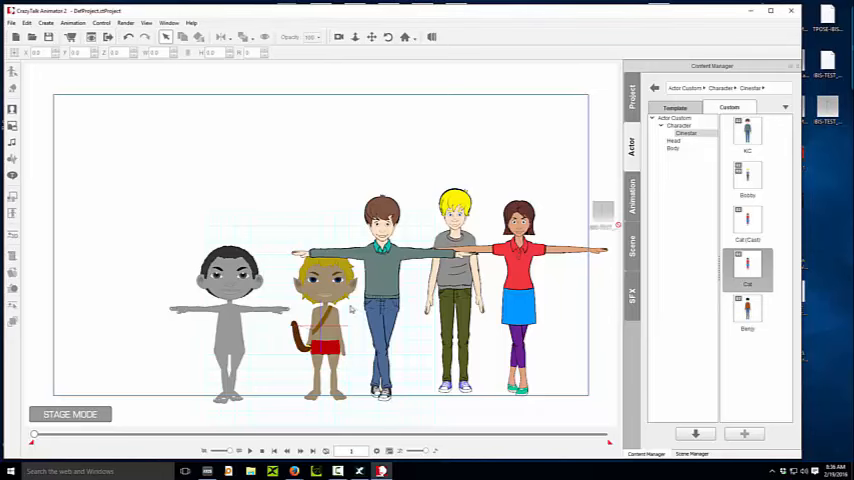
# Arrange the five custom characters in a row on the stage in their arms-out default pose
pyautogui.click(324, 310)
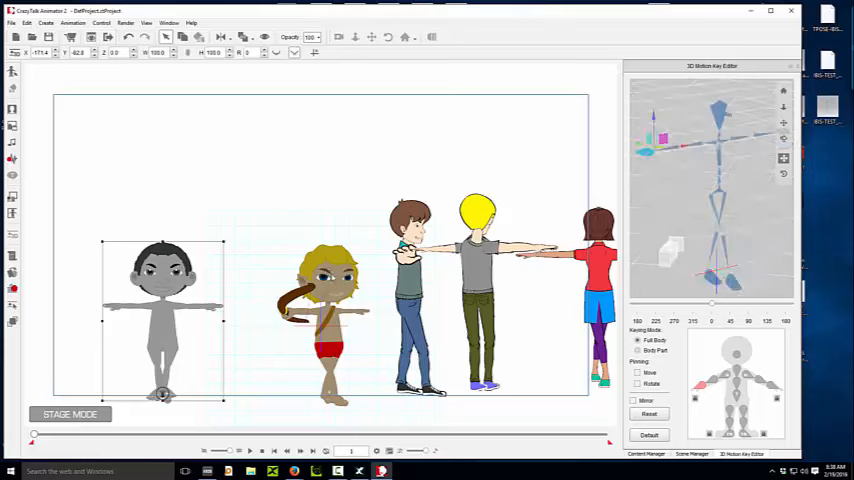
pyautogui.click(290, 300)
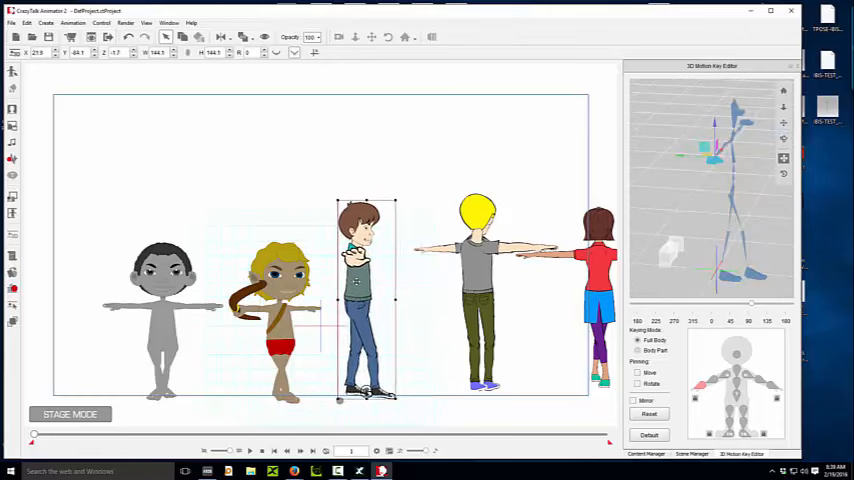
# Apply the imported iMotion to the yellow-headed character so it performs the pointing arm movement, then preview playback
pyautogui.click(482, 290)
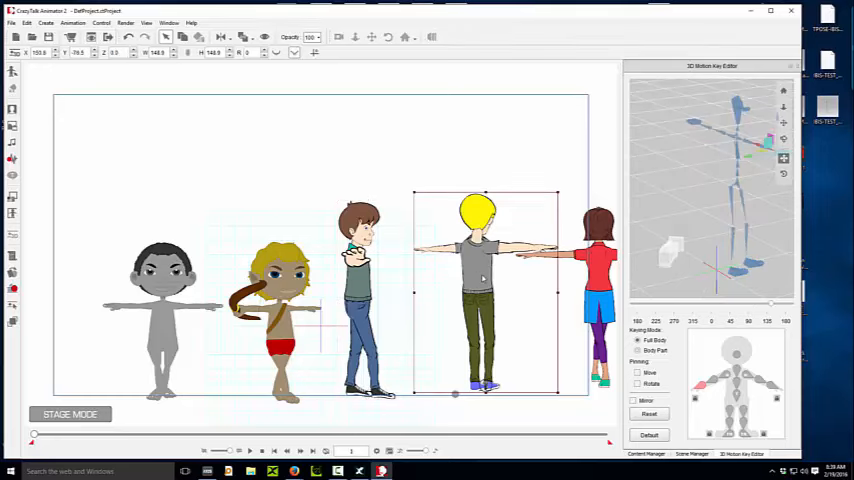
pyautogui.moveTo(482, 290); pyautogui.dragTo(456, 290)
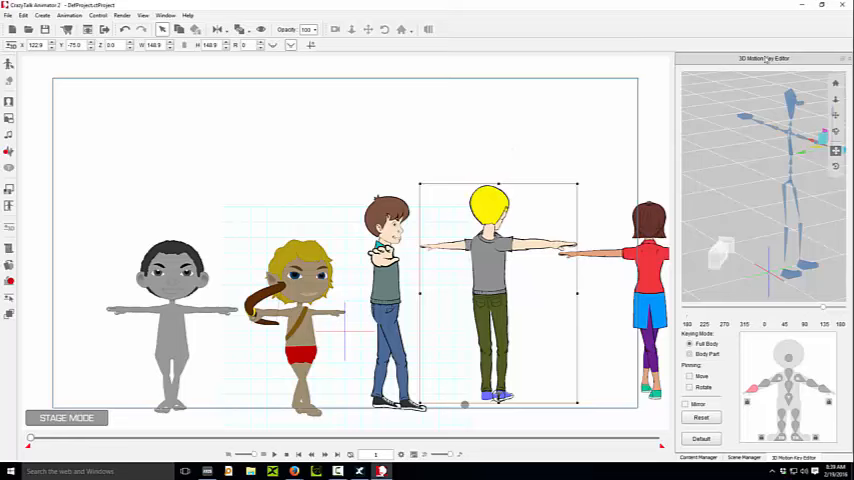
pyautogui.moveTo(564, 140)
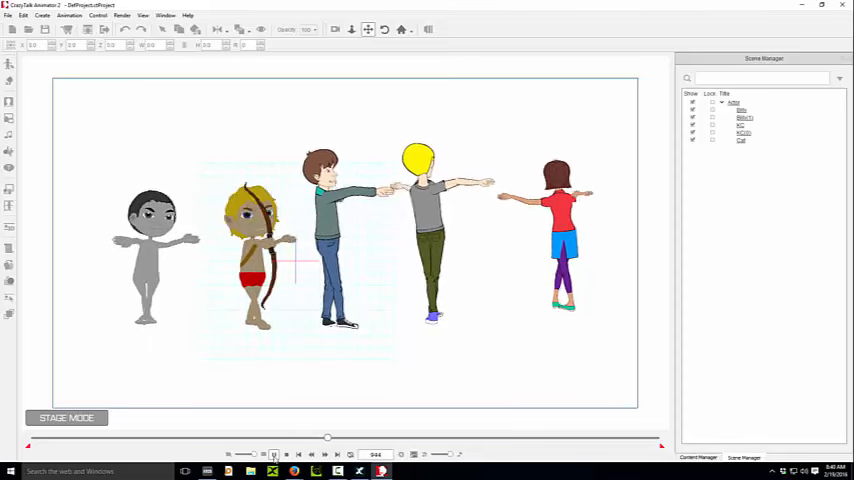
pyautogui.click(312, 452)
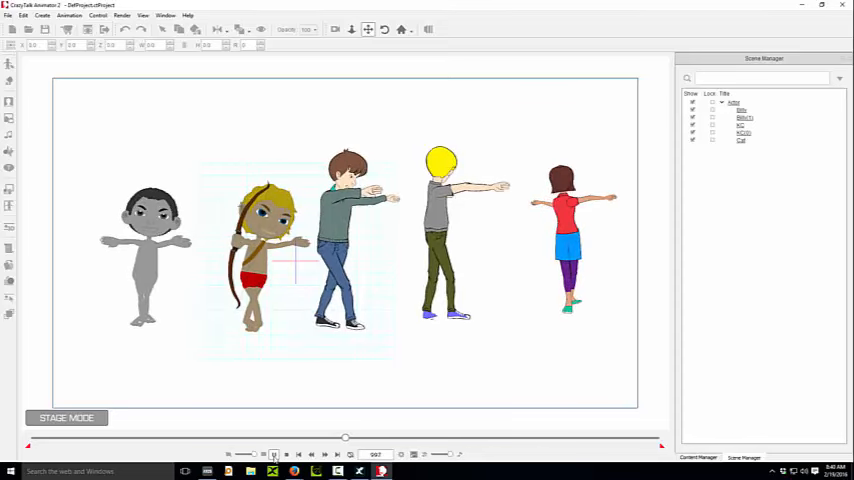